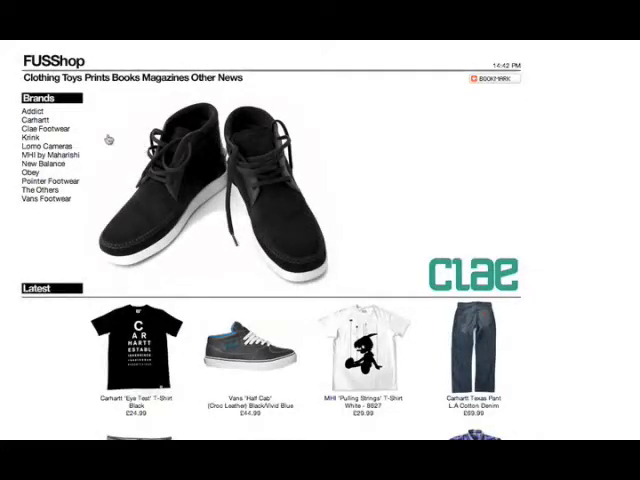
Browse the FUSShop Lomo Cameras brand page and its range of cameras
left_click(43, 145)
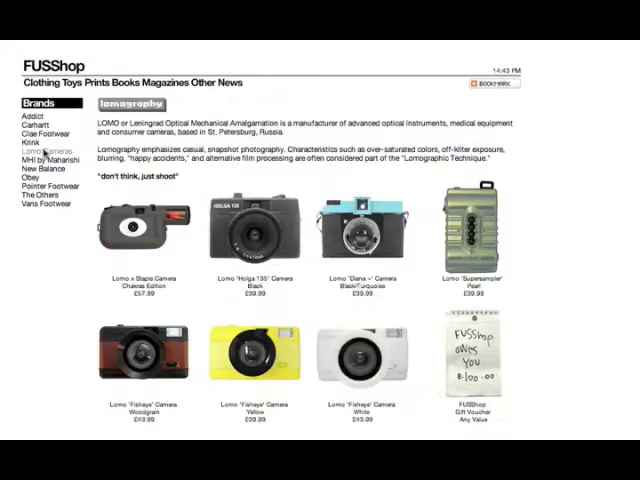
scroll("up", 3)
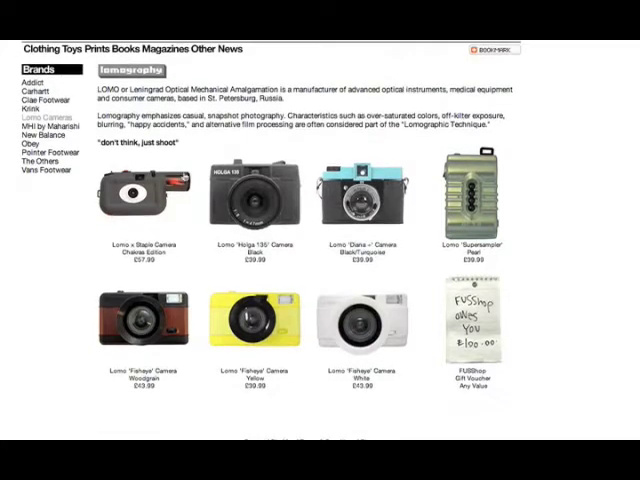
left_click(253, 195)
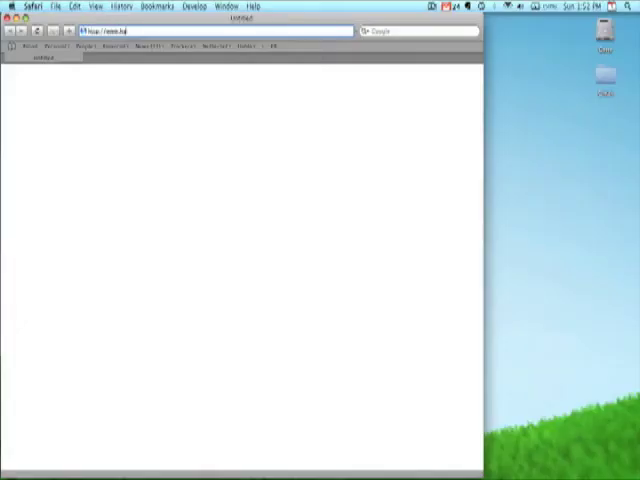
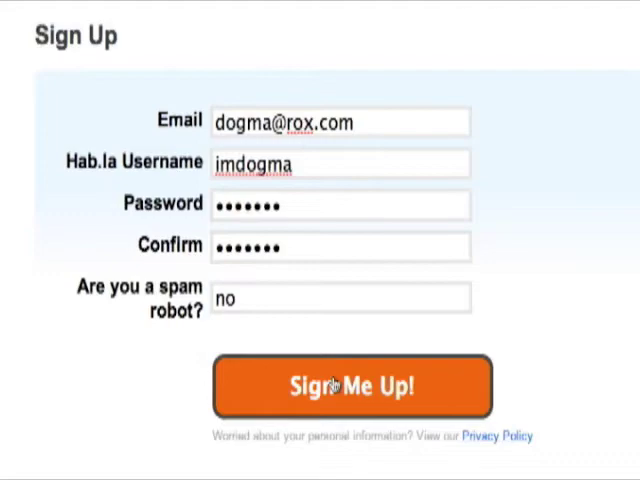
left_click(352, 387)
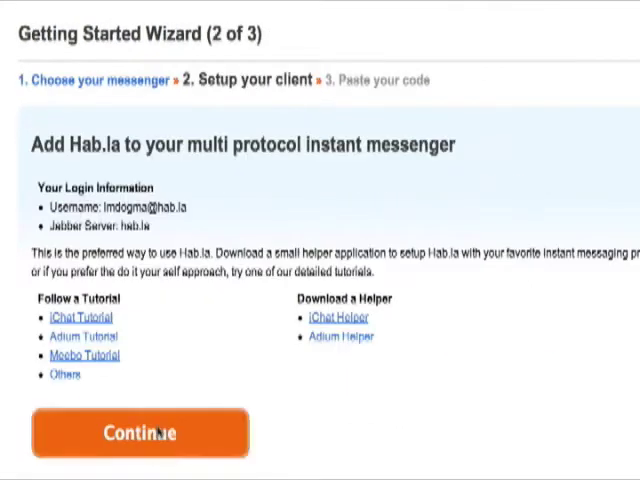
left_click(140, 432)
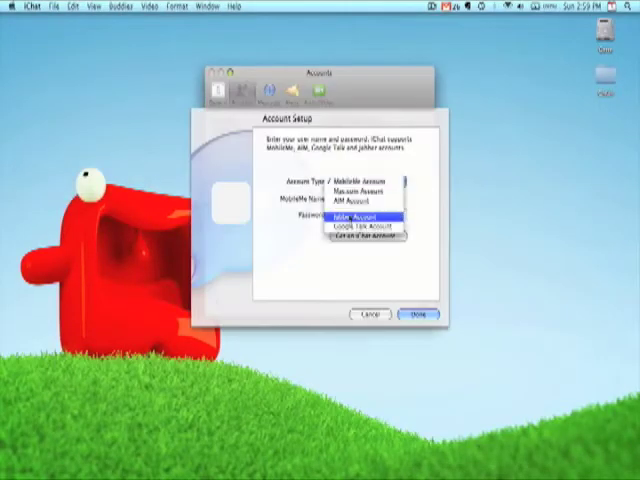
Add the Hab.la login to iChat as a Jabber account
left_click(365, 216)
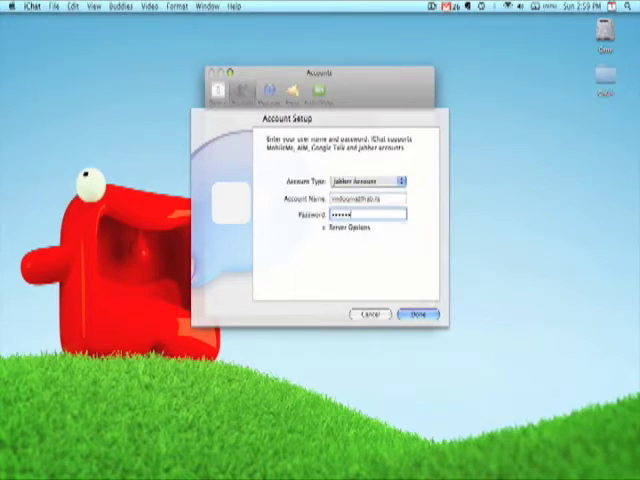
left_click(417, 314)
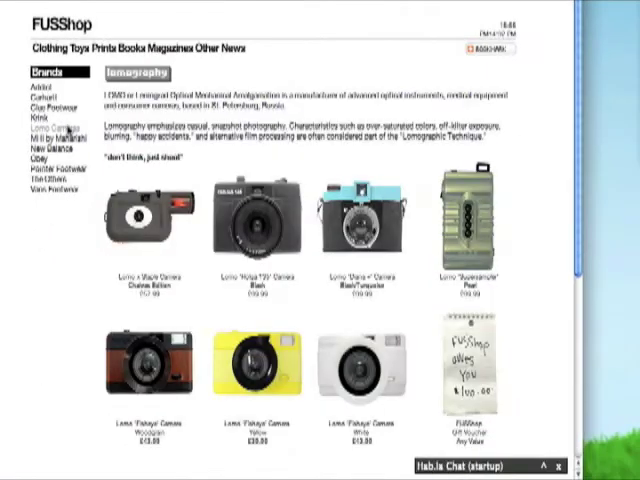
left_click(258, 220)
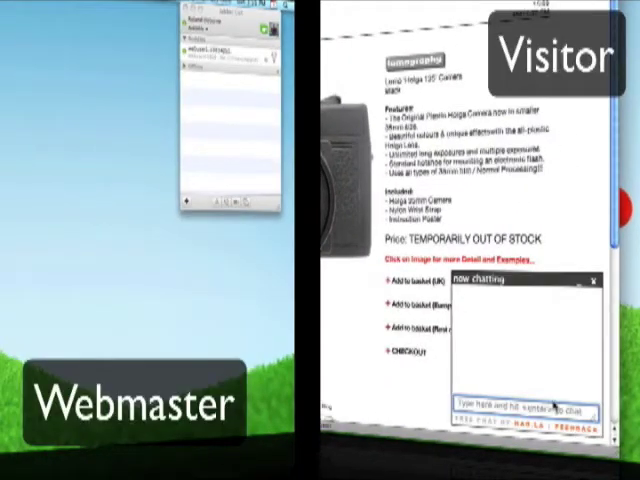
Exchange chat messages between visitor and webmaster, starting with 'i have a q'
type("i have a q")
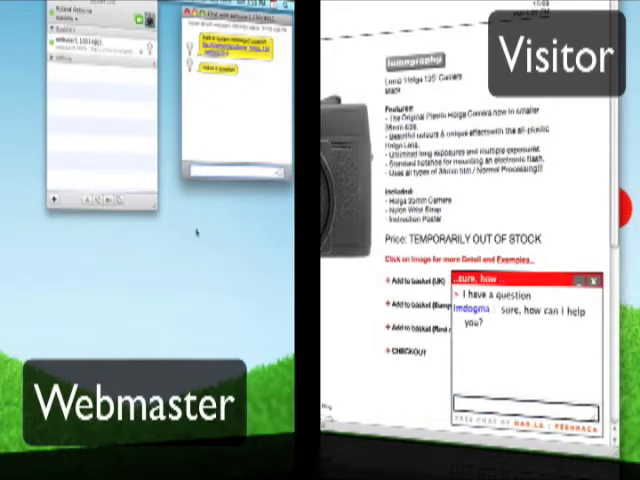
type("what is the ho")
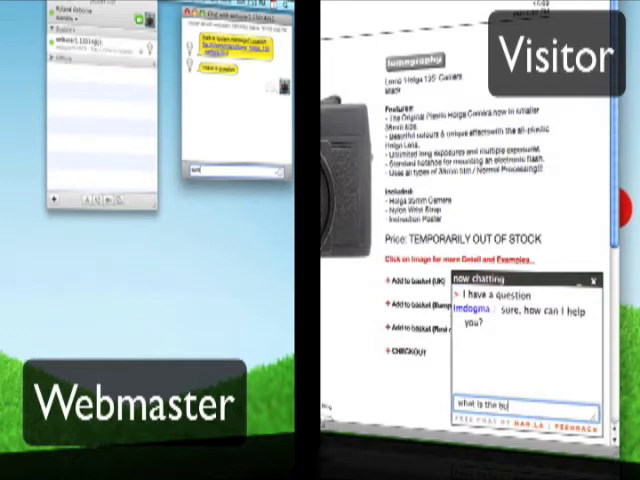